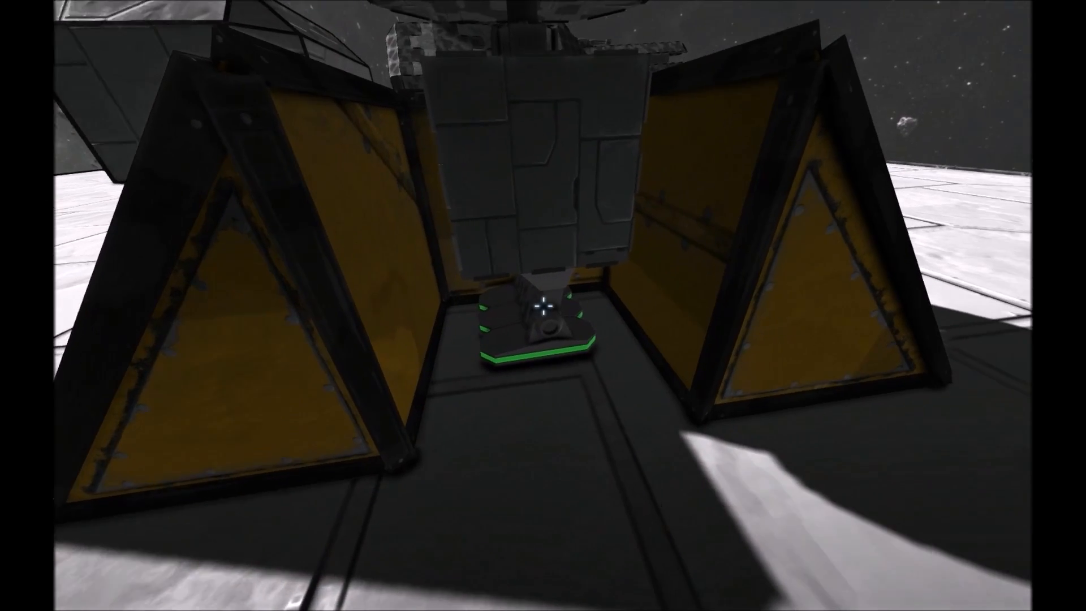
pyautogui.moveTo(543, 305)
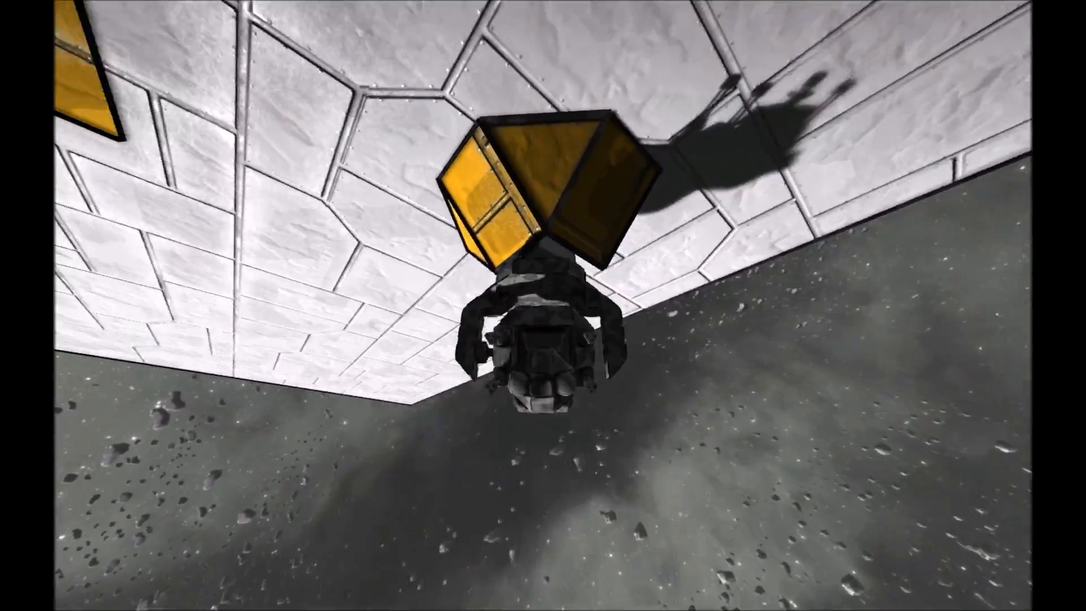
pyautogui.moveTo(543, 306)
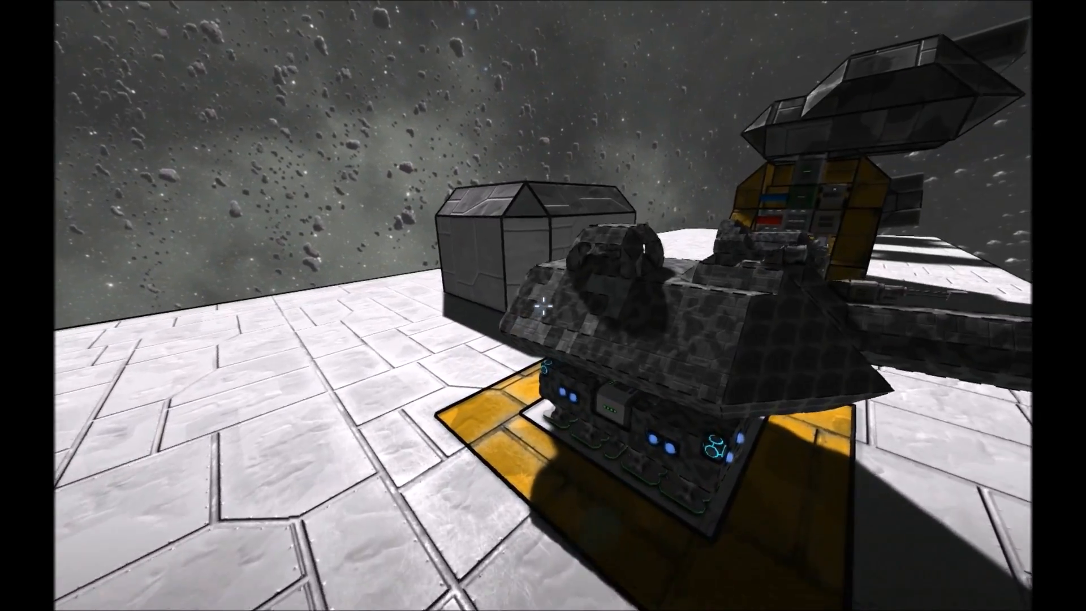
pyautogui.moveTo(543, 306)
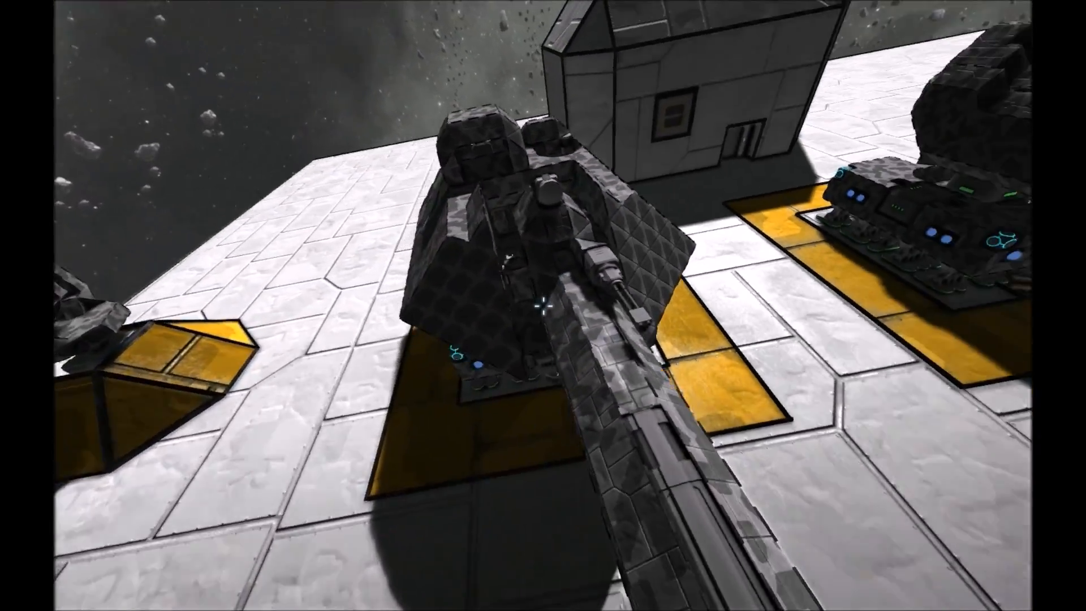
pyautogui.moveTo(543, 305)
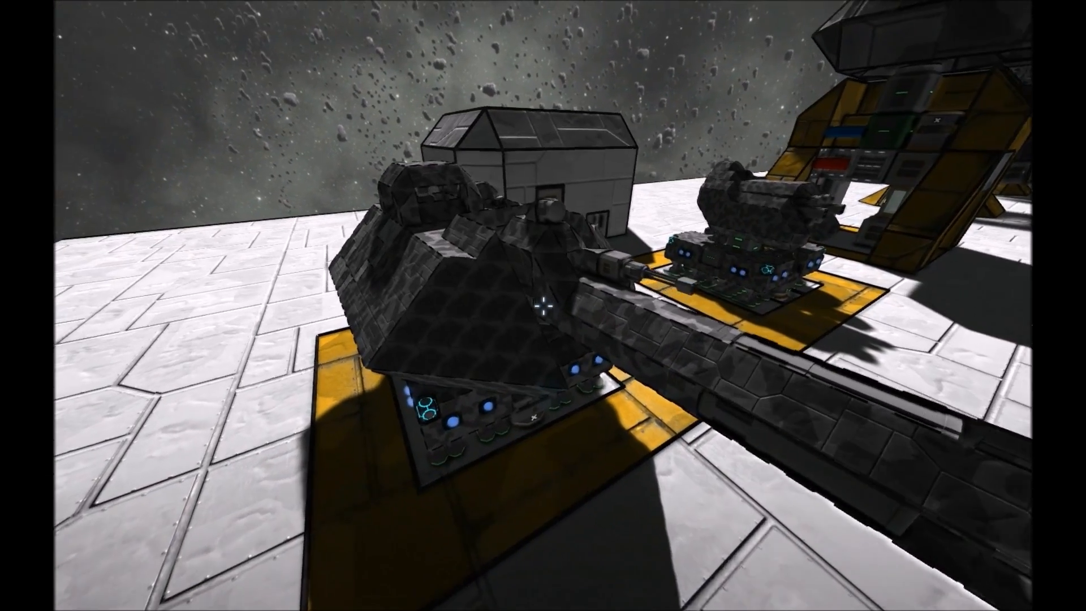
pyautogui.moveTo(543, 305)
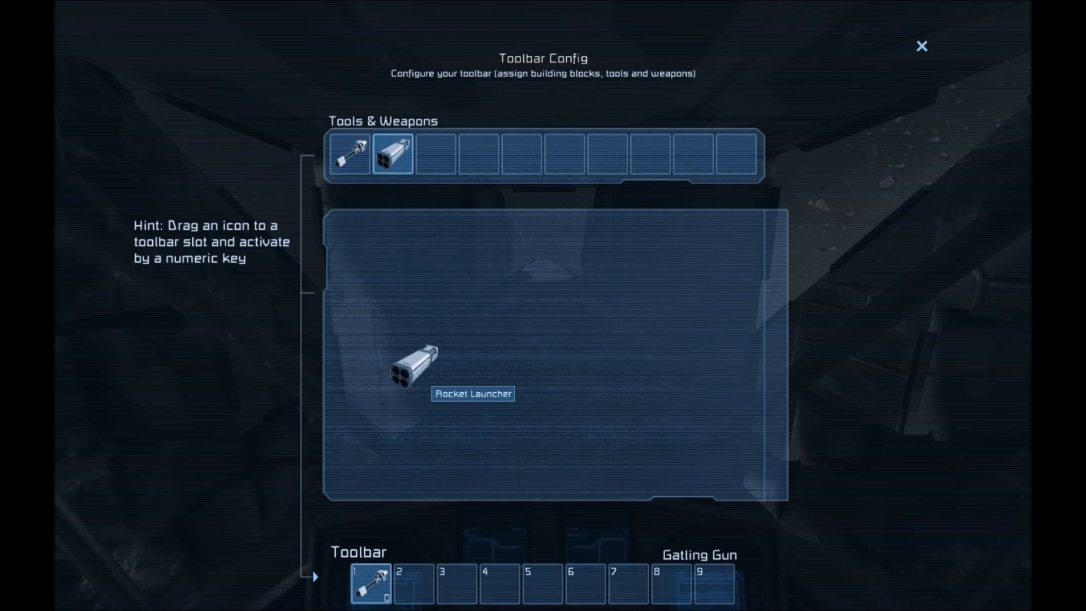
# Close the Toolbar Config screen and fire a rocket into the asteroid sky
pyautogui.click(922, 46)
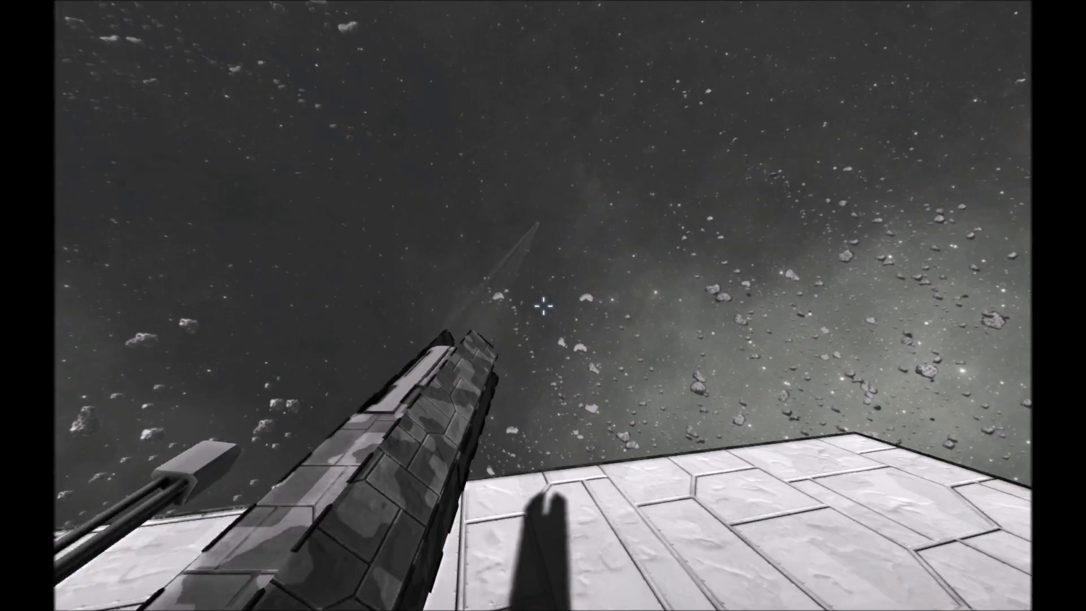
pyautogui.moveTo(543, 305)
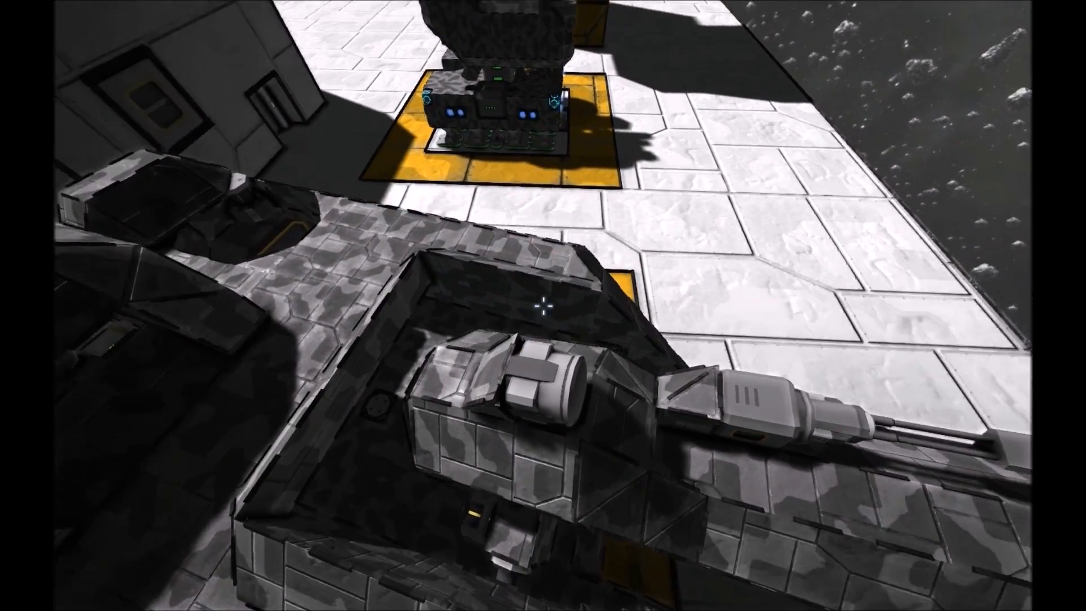
pyautogui.moveTo(544, 306)
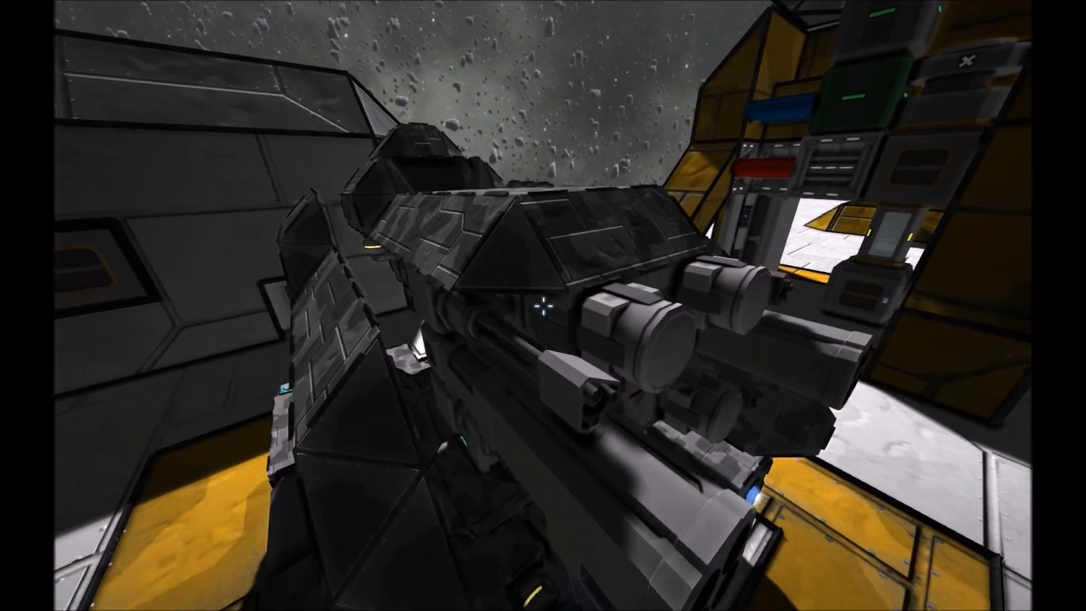
pyautogui.moveTo(544, 306)
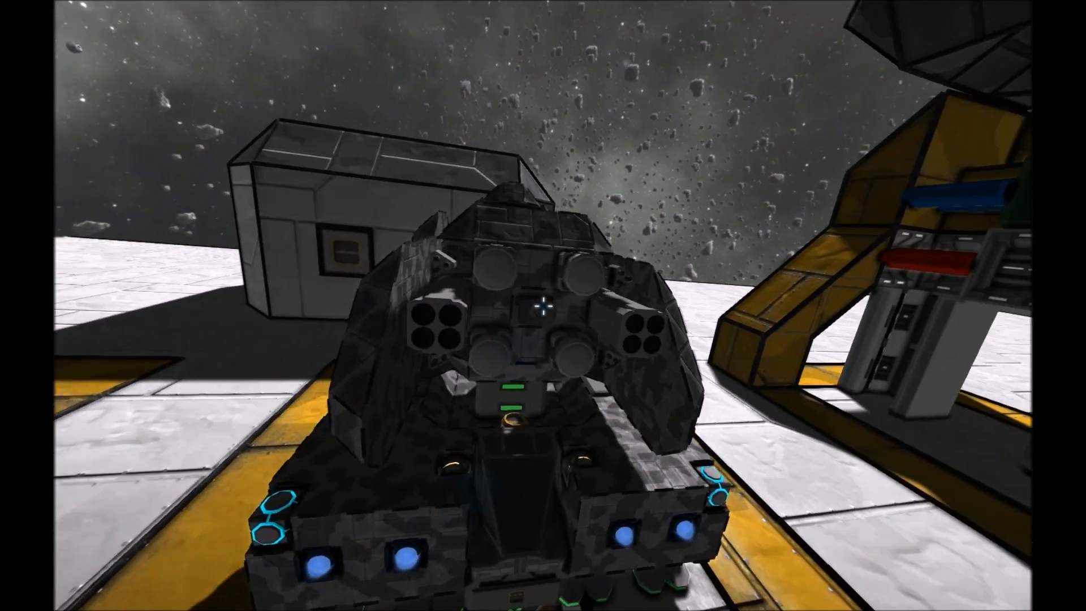
pyautogui.moveTo(543, 305)
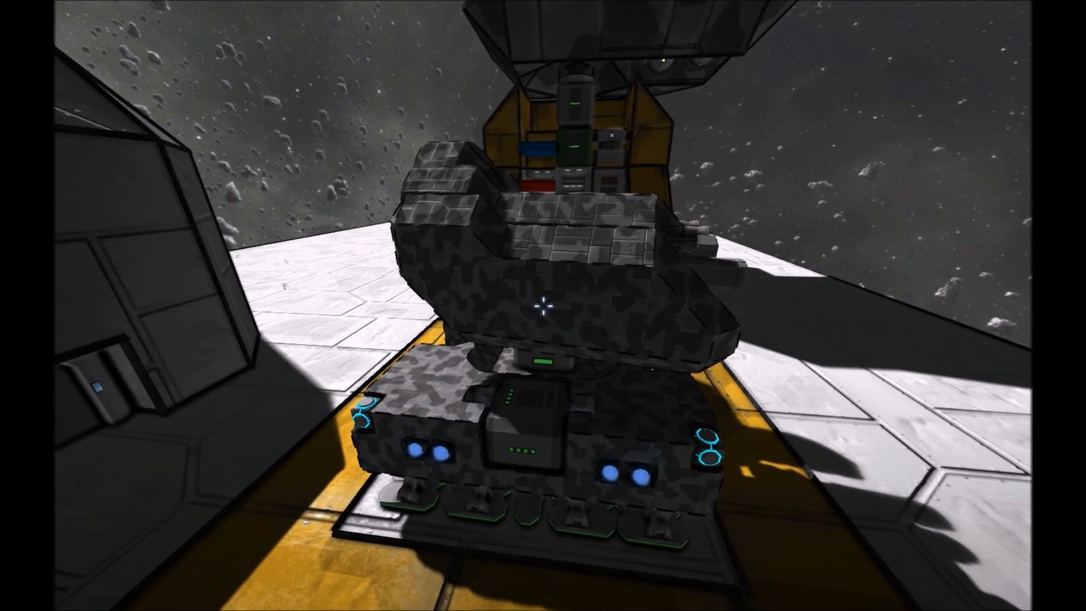
pyautogui.moveTo(543, 306)
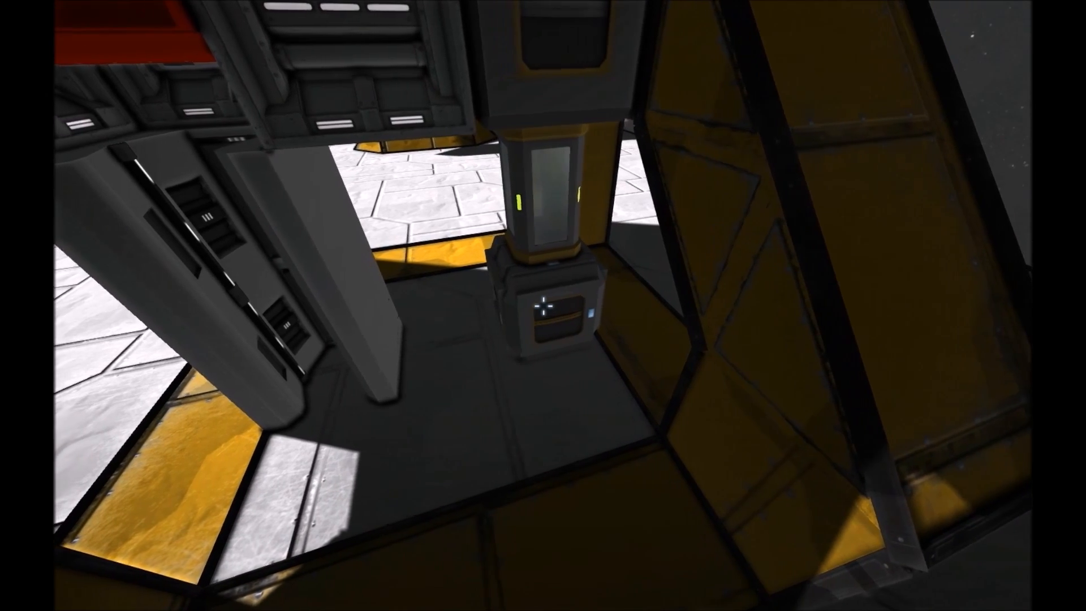
pyautogui.moveTo(543, 305)
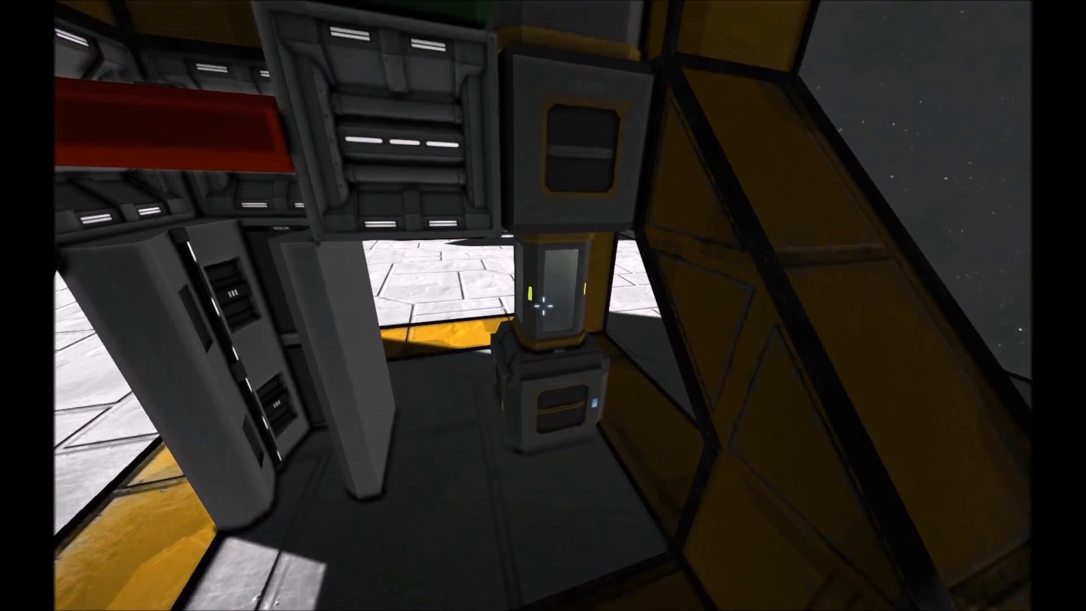
pyautogui.moveTo(543, 306)
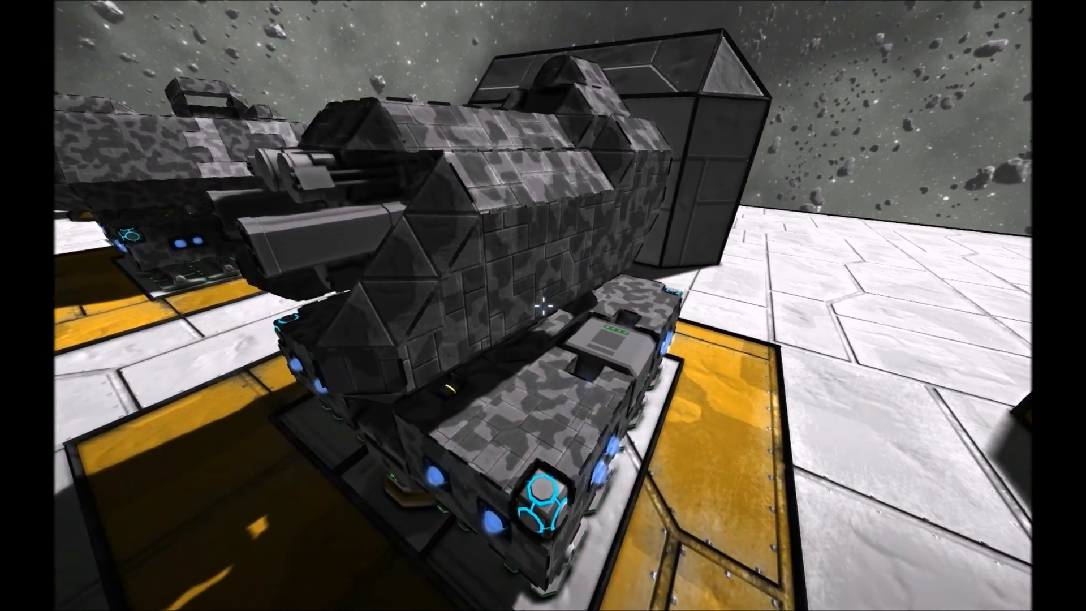
pyautogui.moveTo(543, 306)
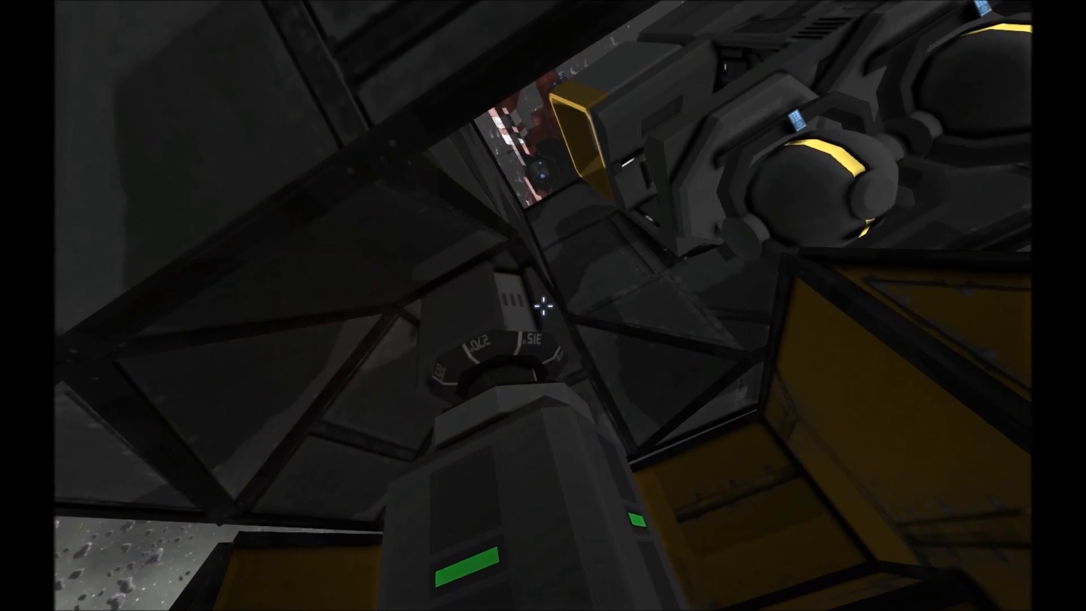
pyautogui.moveTo(543, 306)
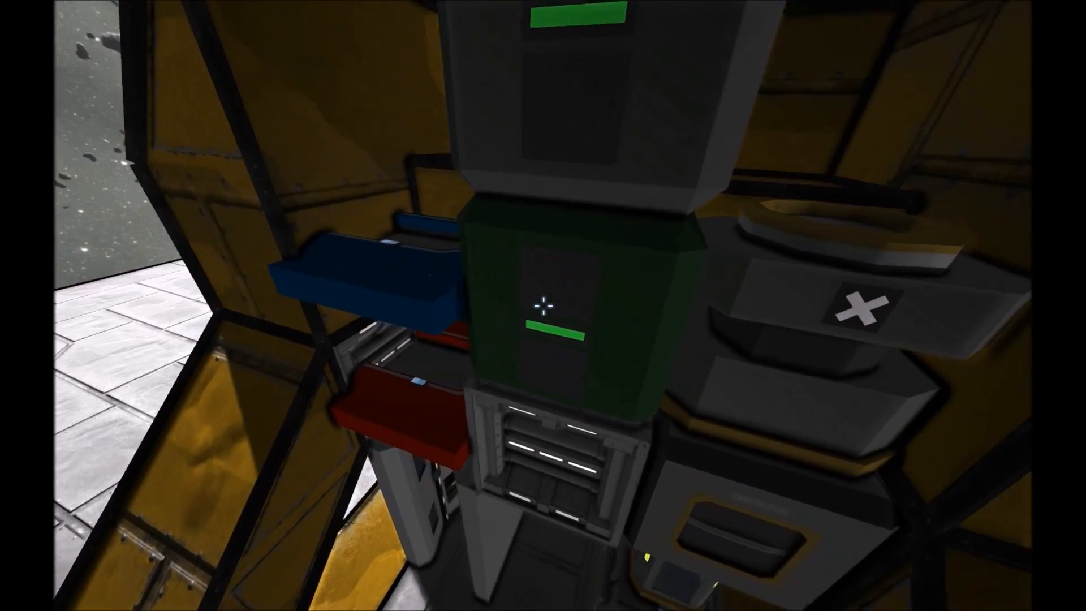
pyautogui.moveTo(543, 306)
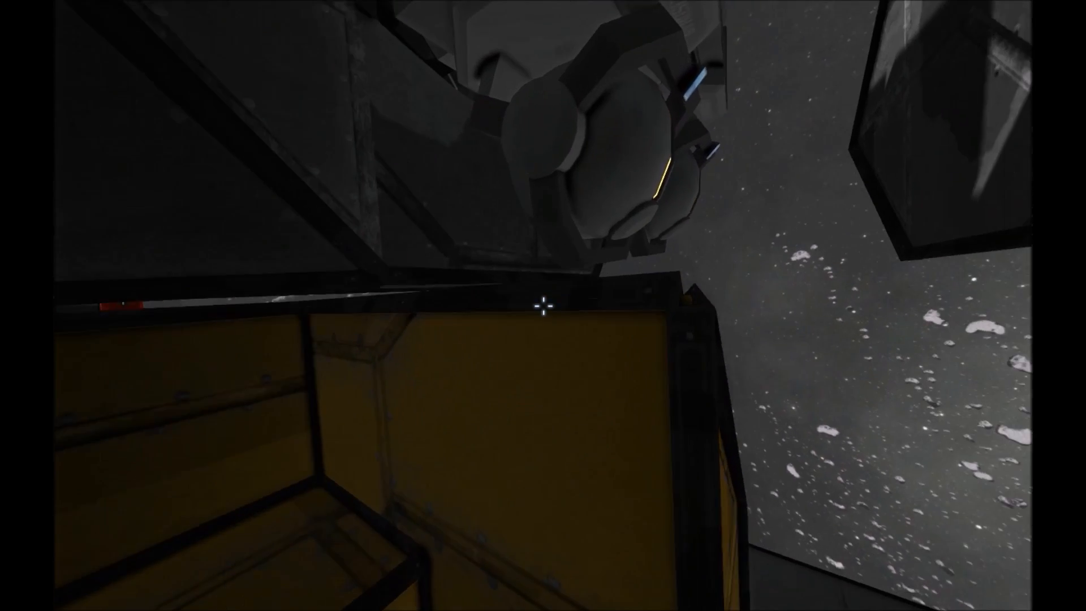
pyautogui.moveTo(543, 306)
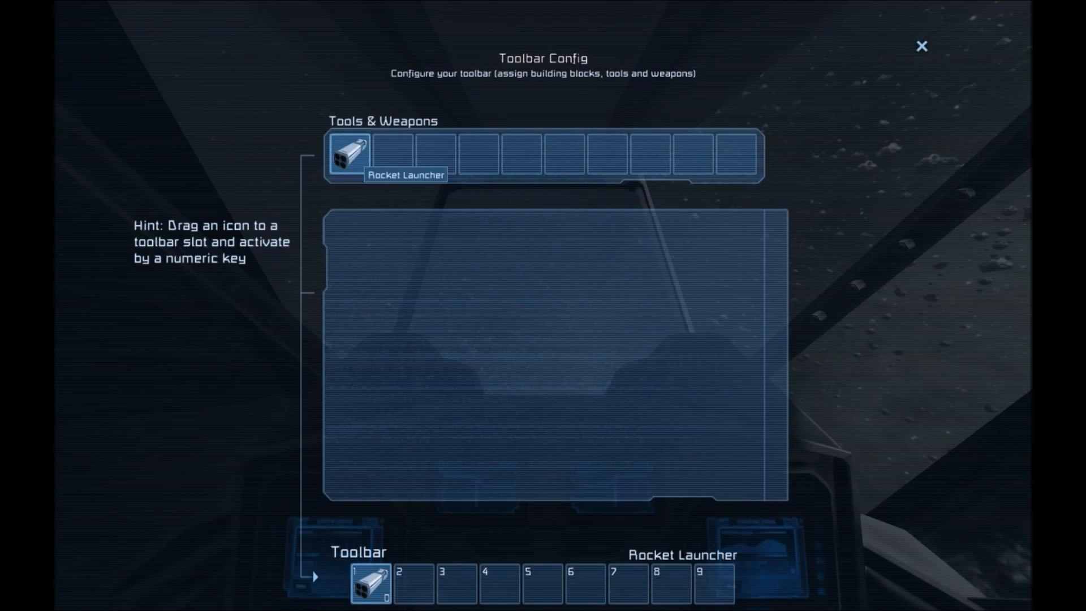
# Close the Toolbar Config to return to the deck beside the winged pod turret
pyautogui.click(923, 46)
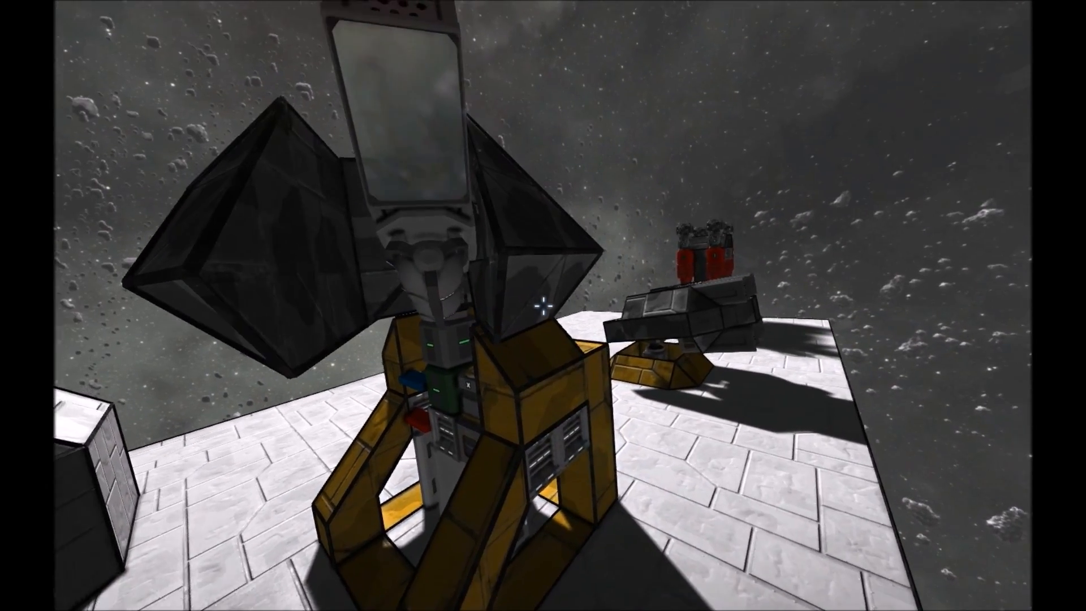
pyautogui.moveTo(543, 305)
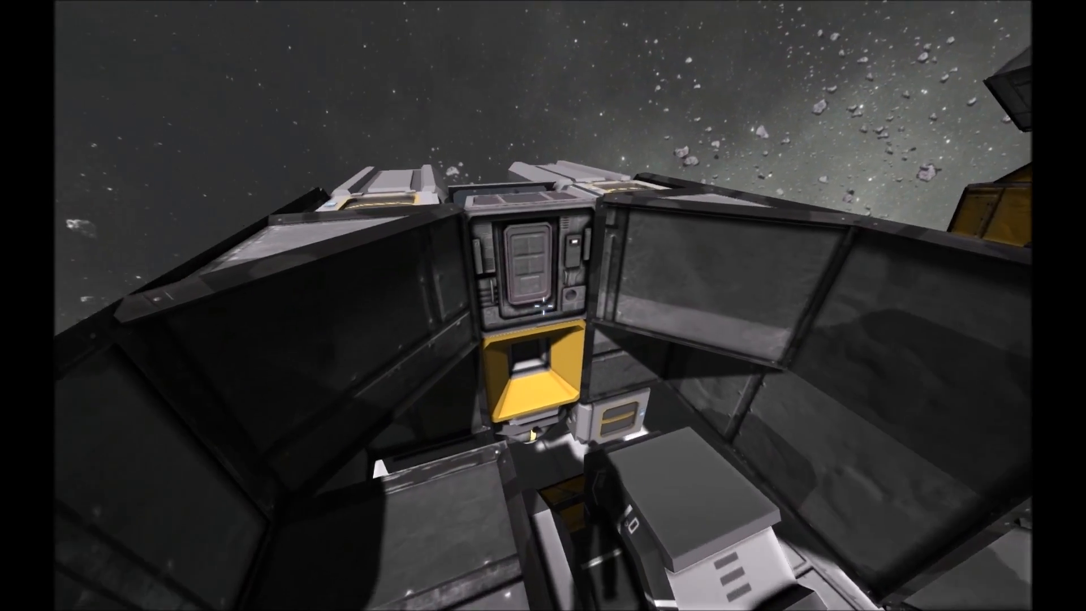
pyautogui.moveTo(543, 306)
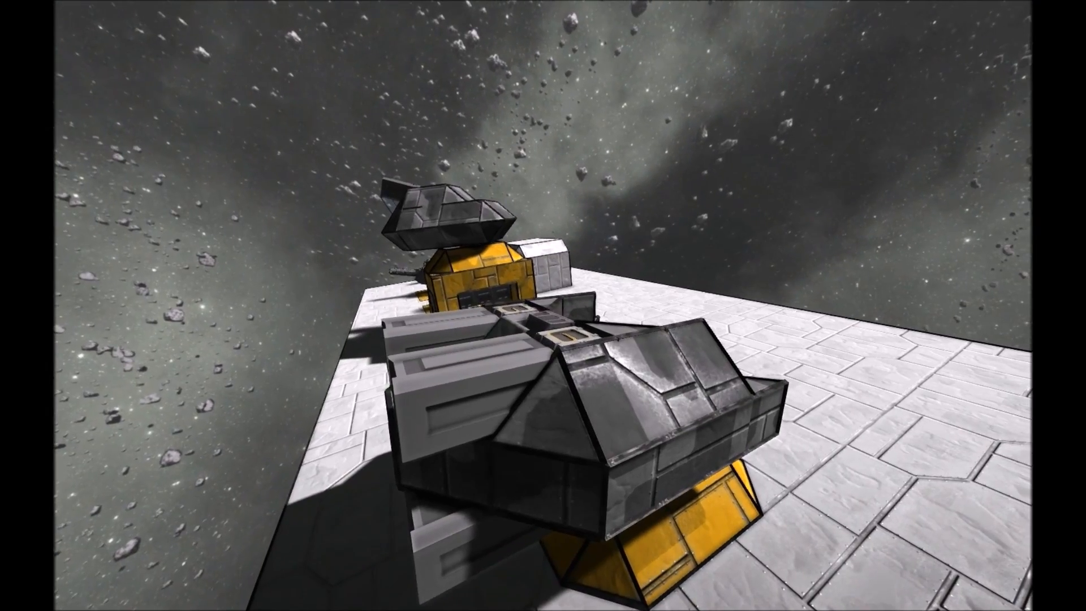
# Open Toolbar Config with G and place the Rocket Launcher in slot 1
pyautogui.press('g')
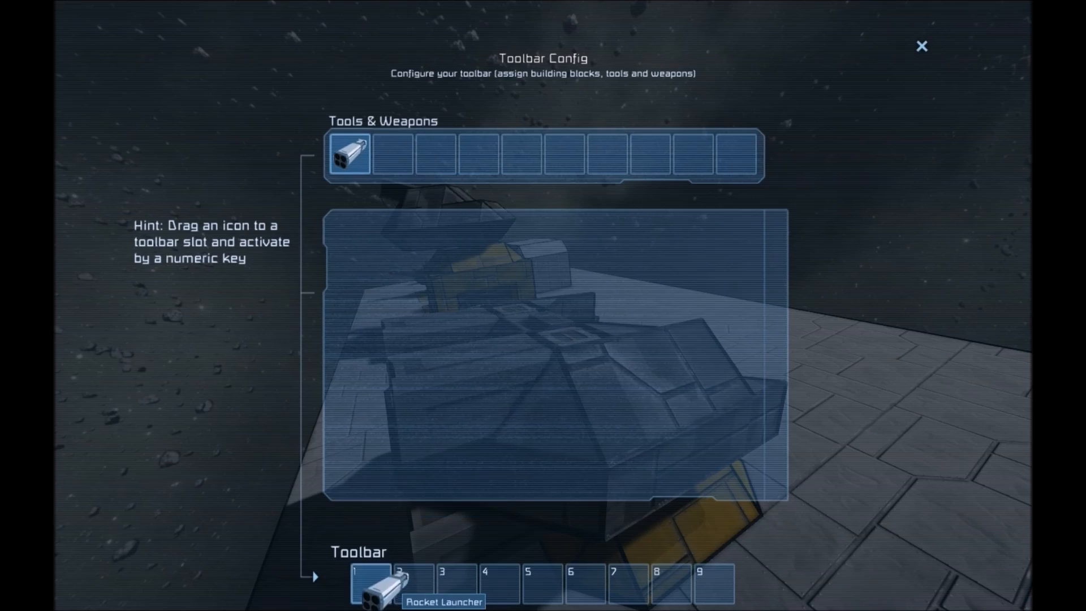
pyautogui.click(922, 46)
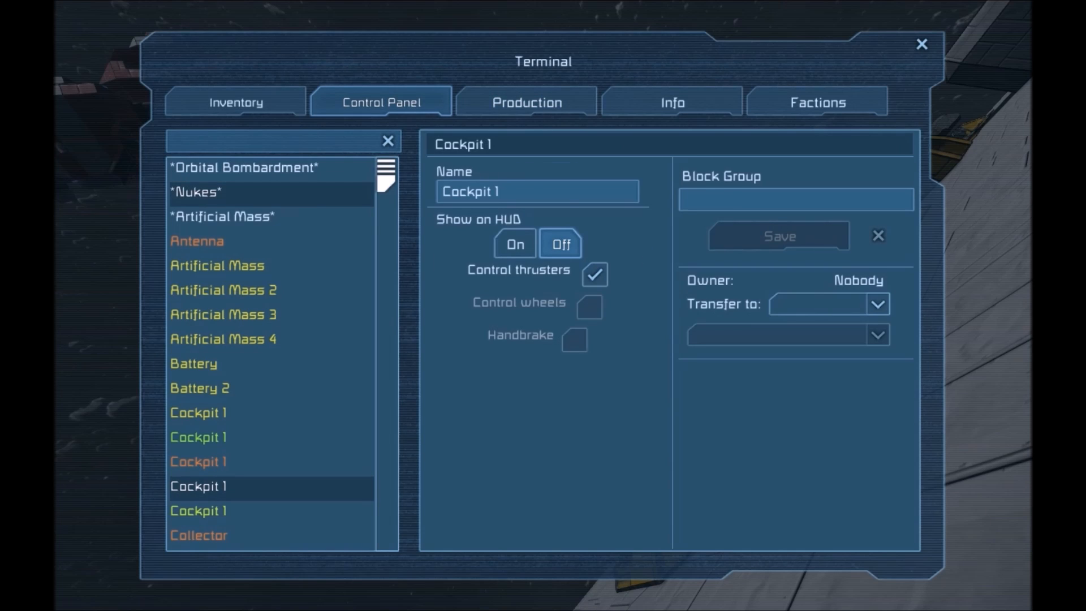
# View the Nukes and Orbital Bombardment groups, then close the terminal to watch the nukes launch
pyautogui.click(197, 192)
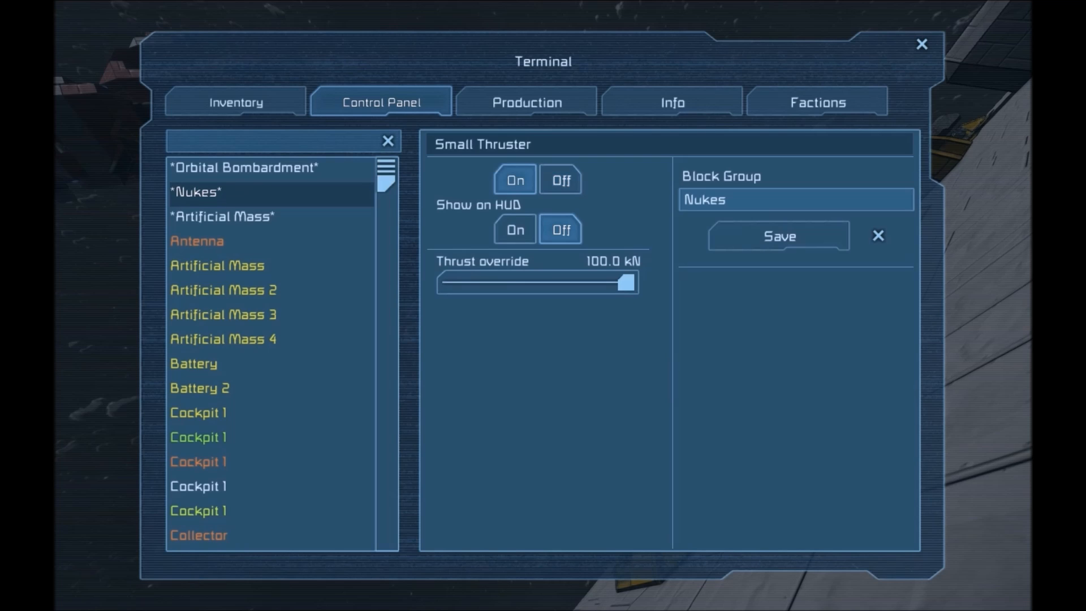
pyautogui.click(243, 168)
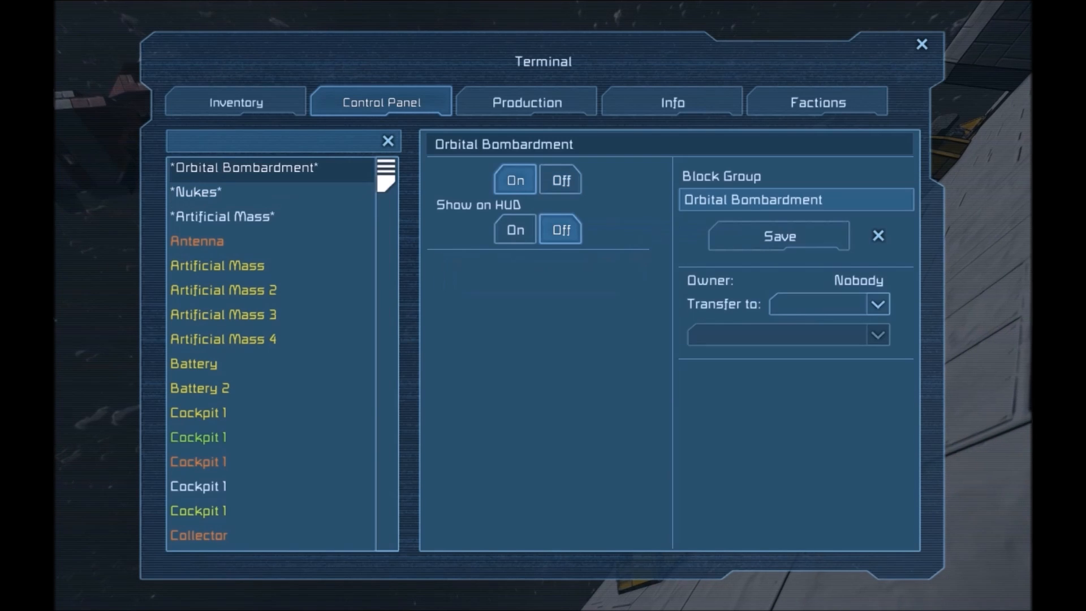
pyautogui.click(922, 44)
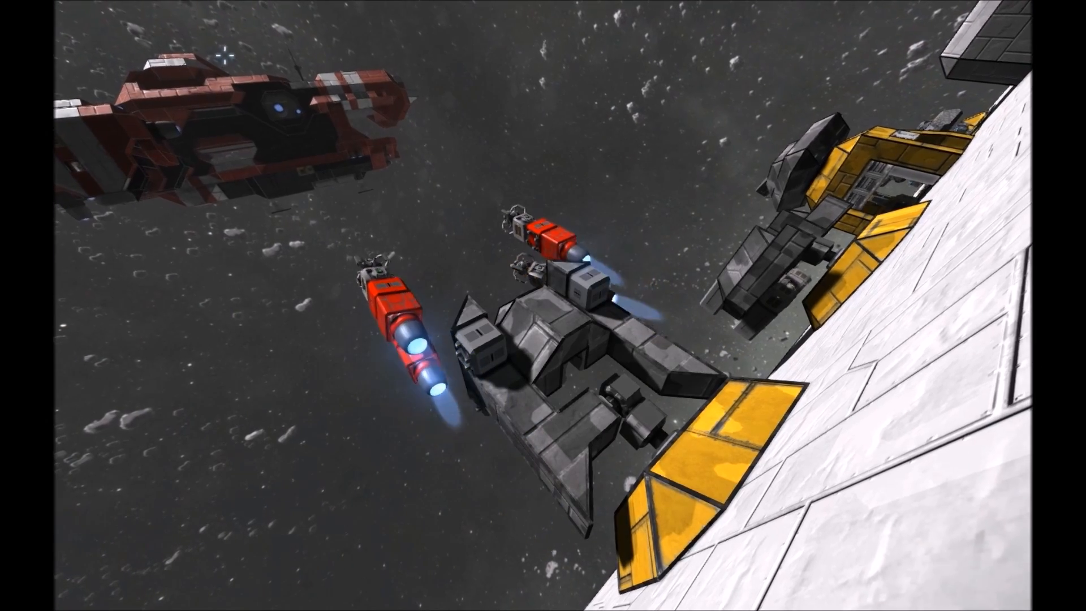